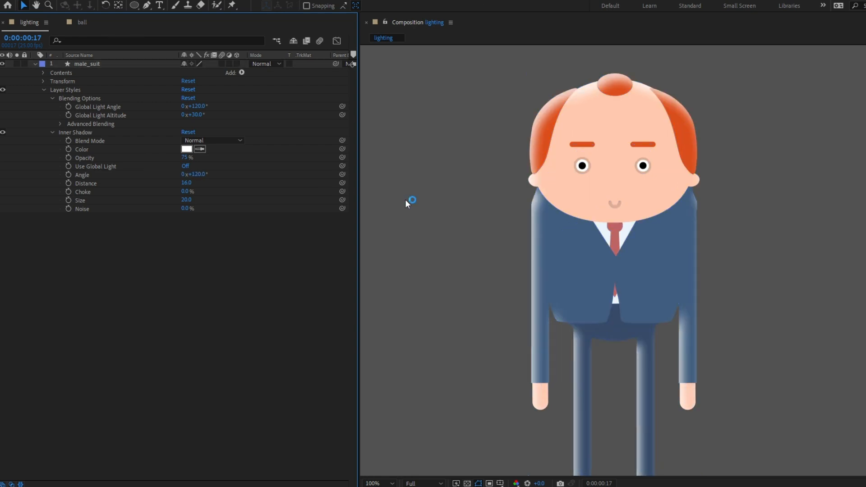
# Bring up the male_suit layer's context menu to reach Layer Styles.
pyautogui.rightClick(87, 64)
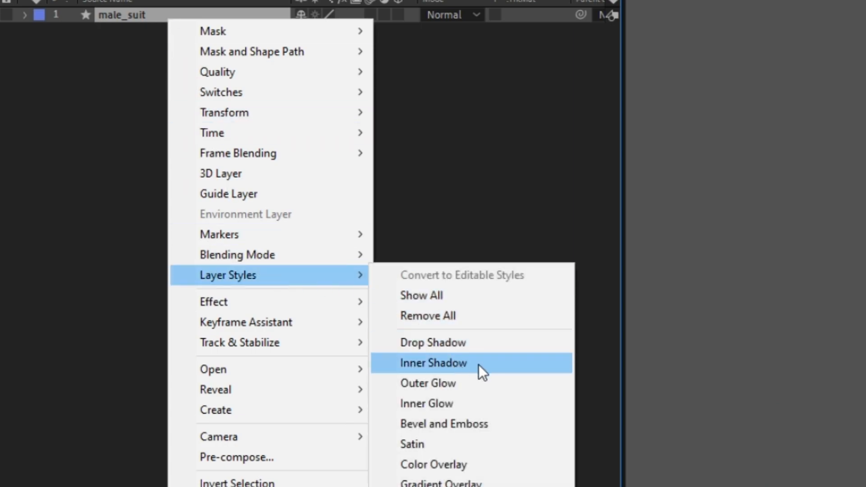
# Add an Inner Shadow style to male_suit and set its colour to white.
pyautogui.click(432, 363)
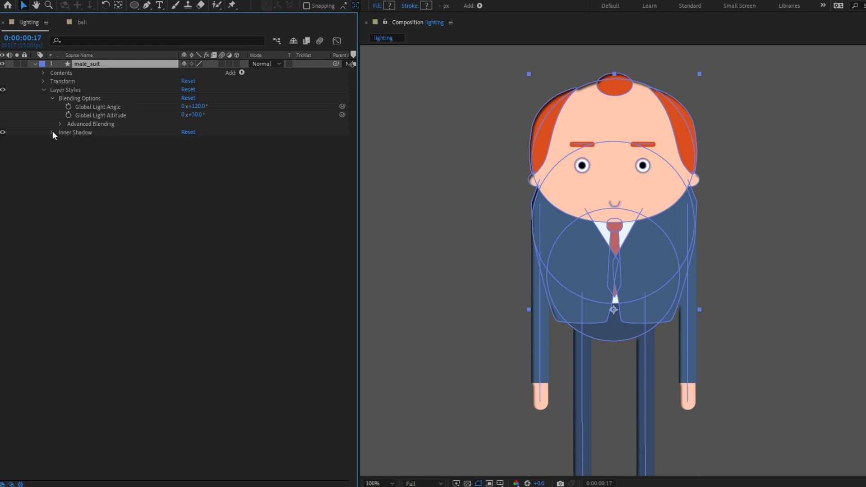
pyautogui.click(52, 132)
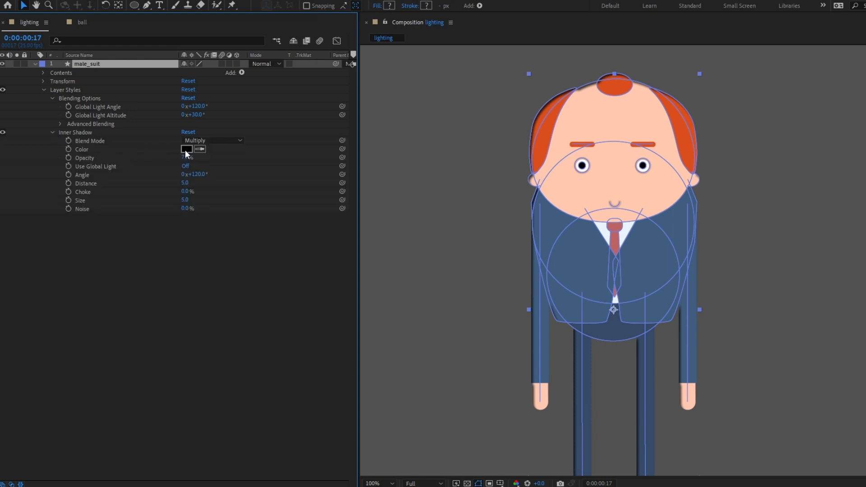
pyautogui.click(186, 148)
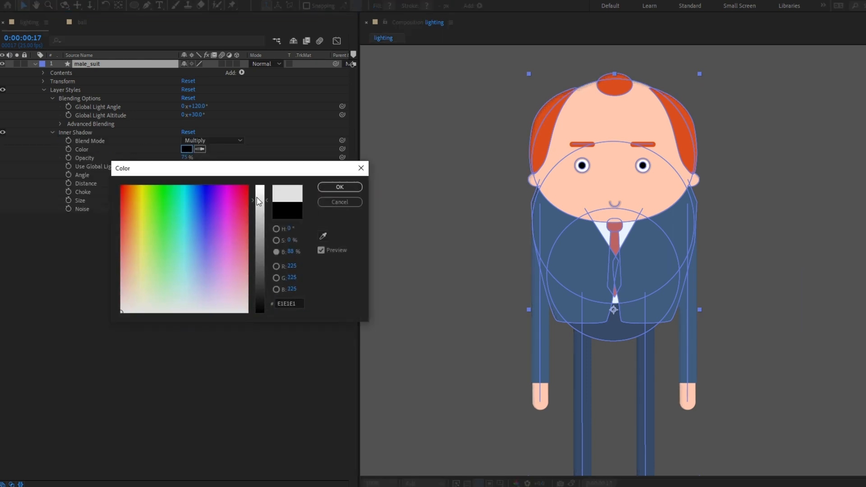
pyautogui.click(340, 187)
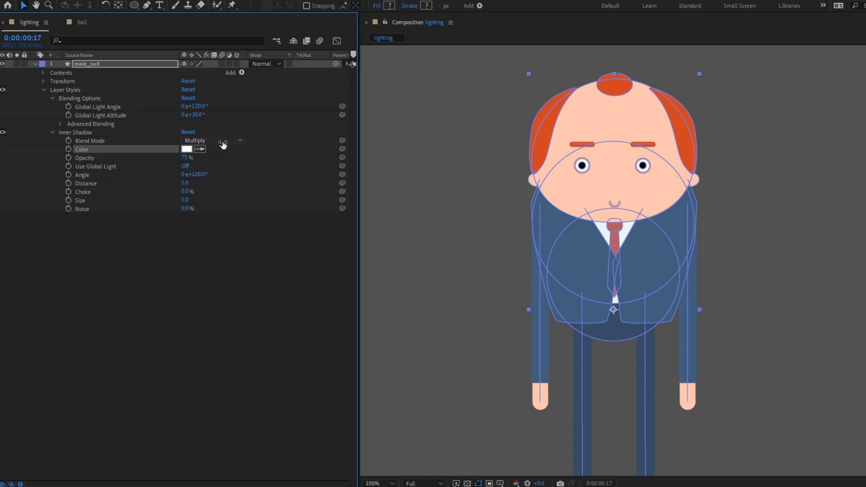
# Switch the inner shadow to Normal blending and tune its angle and choke.
pyautogui.click(212, 140)
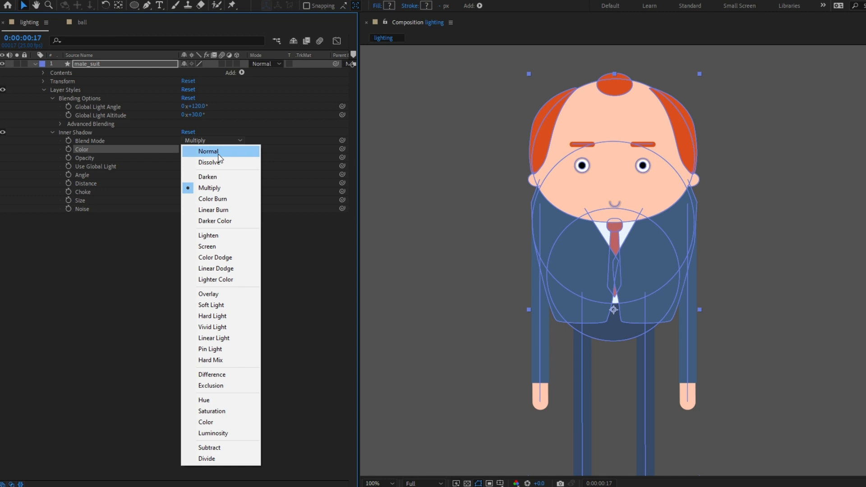
pyautogui.click(208, 151)
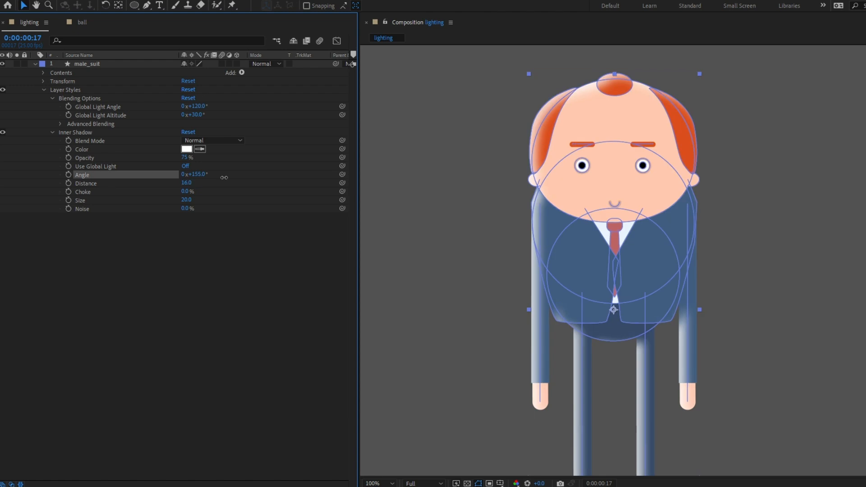
pyautogui.moveTo(224, 176); pyautogui.dragTo(311, 187)
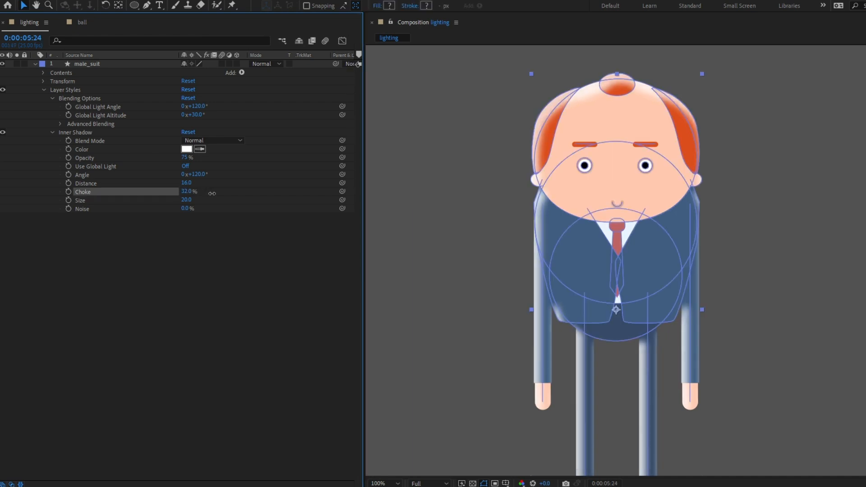
pyautogui.moveTo(193, 191); pyautogui.dragTo(238, 200)
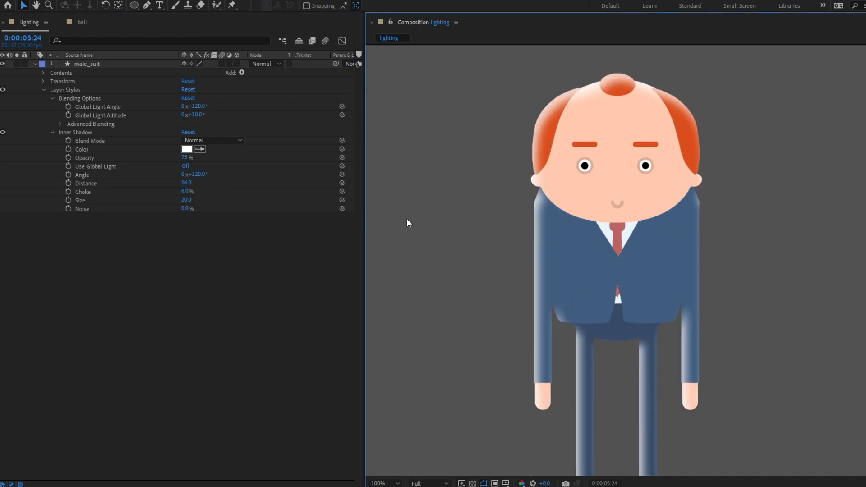
# Try Dissolve blending on the inner shadow, then settle on Soft Light.
pyautogui.click(211, 140)
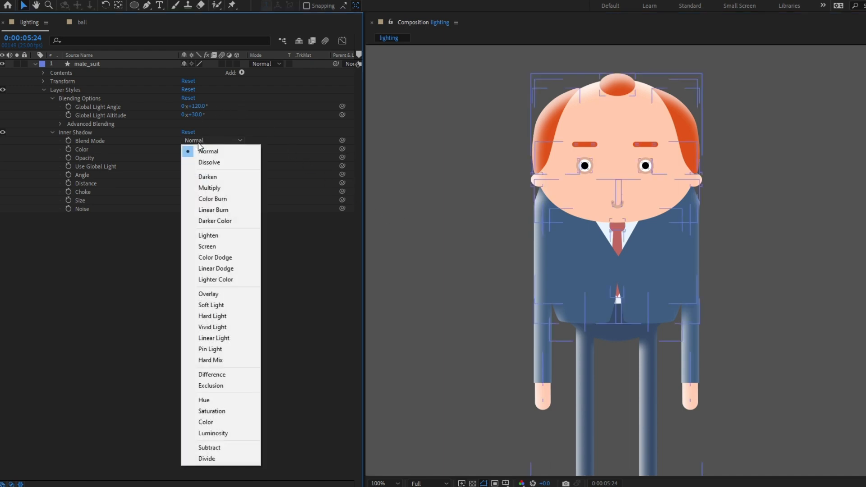
pyautogui.click(209, 163)
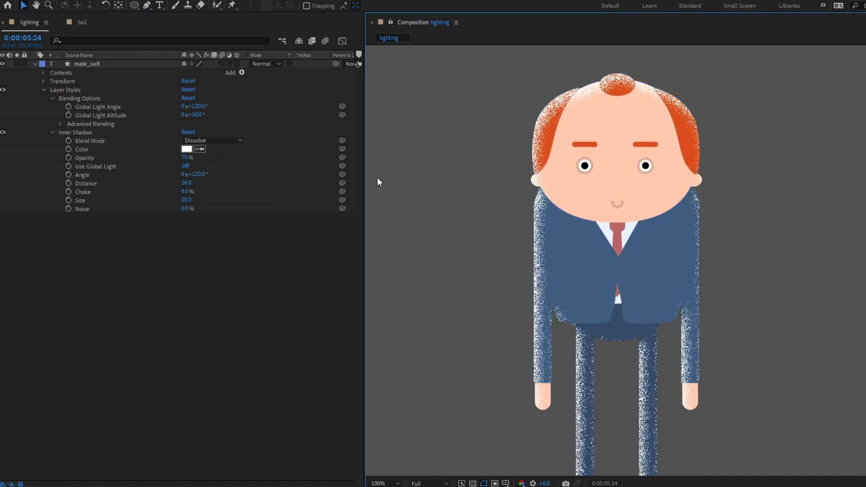
pyautogui.click(212, 140)
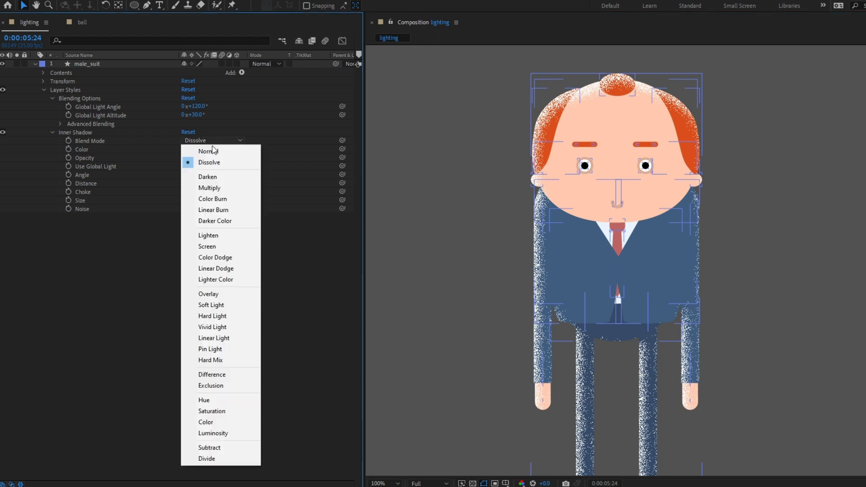
pyautogui.click(211, 305)
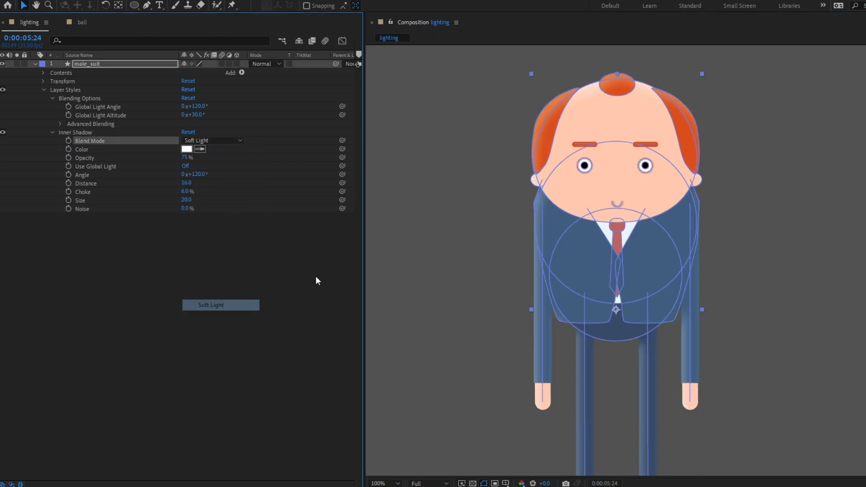
pyautogui.click(186, 149)
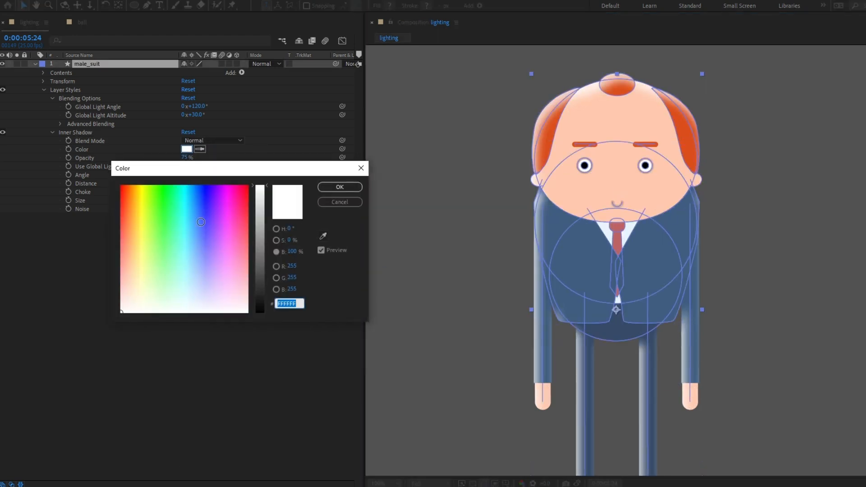
# Keep the shadow colour white (FFFFFF) and rotate the angle to about 273°.
pyautogui.click(339, 187)
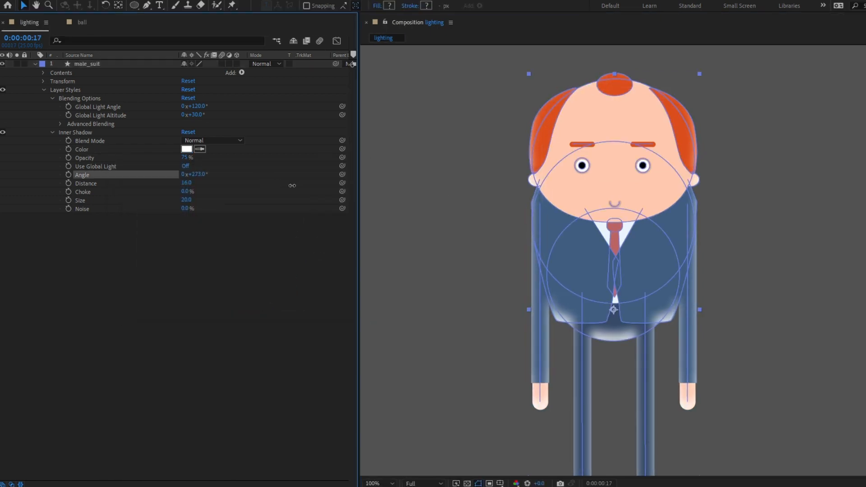
pyautogui.moveTo(292, 174); pyautogui.dragTo(398, 196)
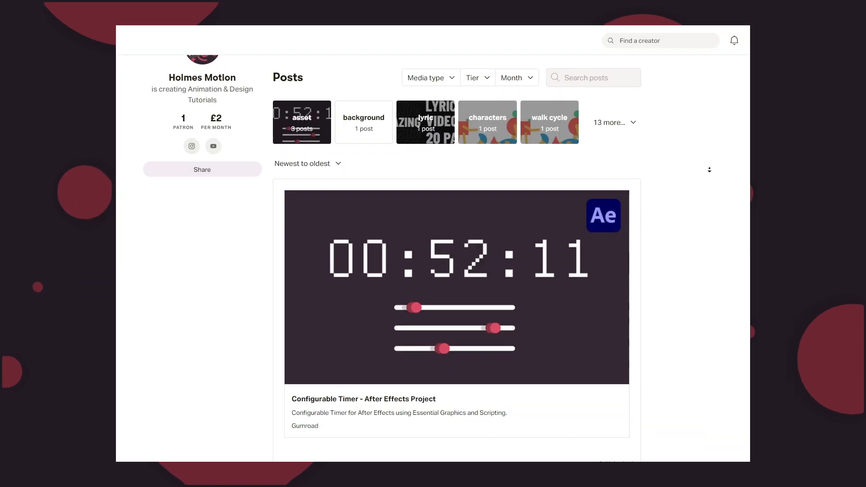
# Scroll the Patreon post feed down to the 'Burst Pack - Free for Patrons' post.
pyautogui.scroll(-3)
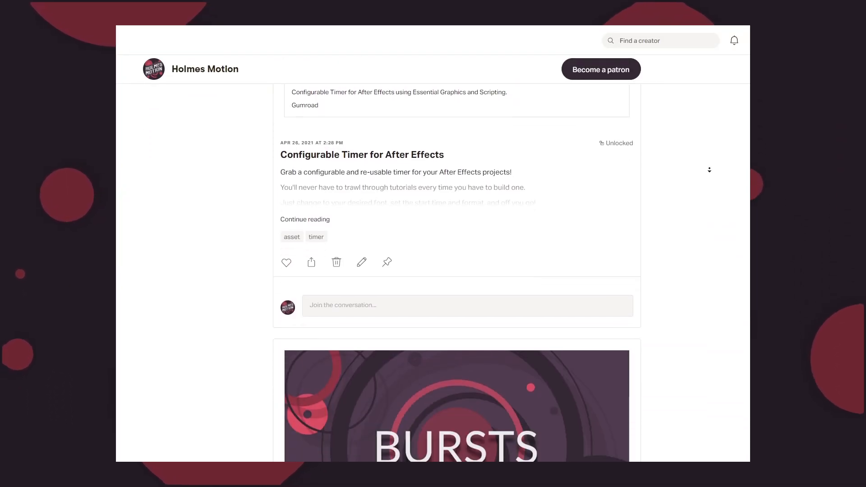
pyautogui.scroll(-3)
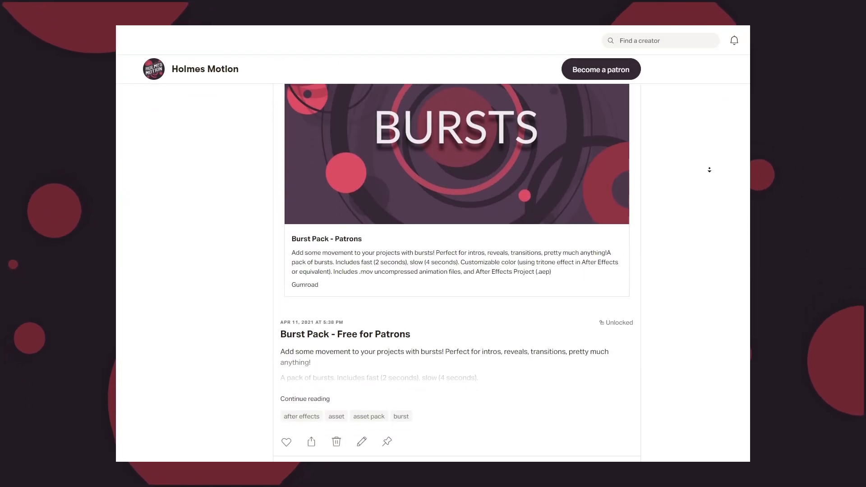
pyautogui.scroll(-3)
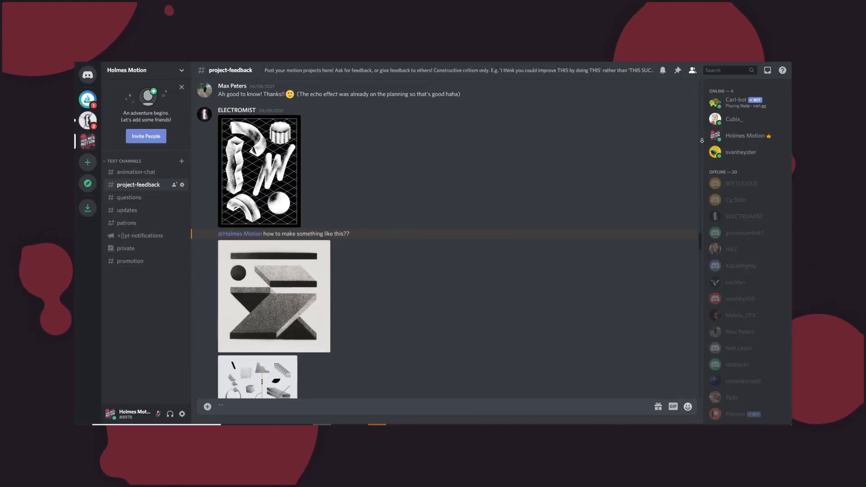
# Scroll #project-feedback down to the reply linking the isometric grid tutorial video.
pyautogui.scroll(-3)
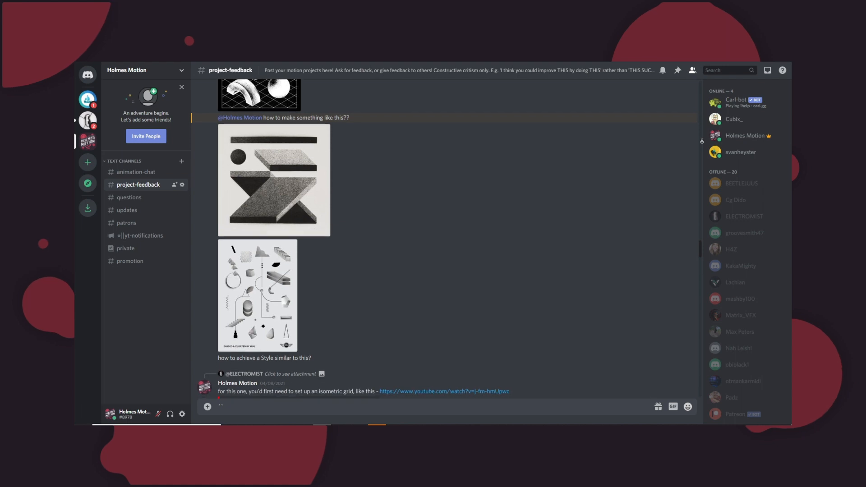
pyautogui.scroll(-3)
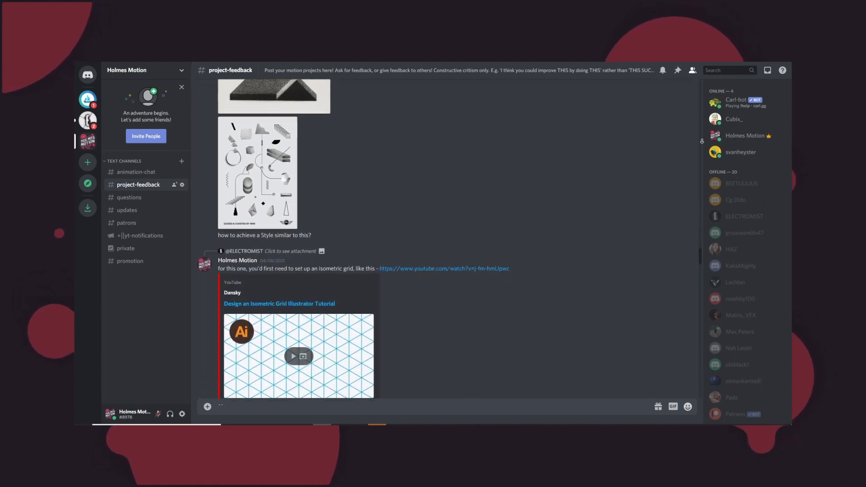